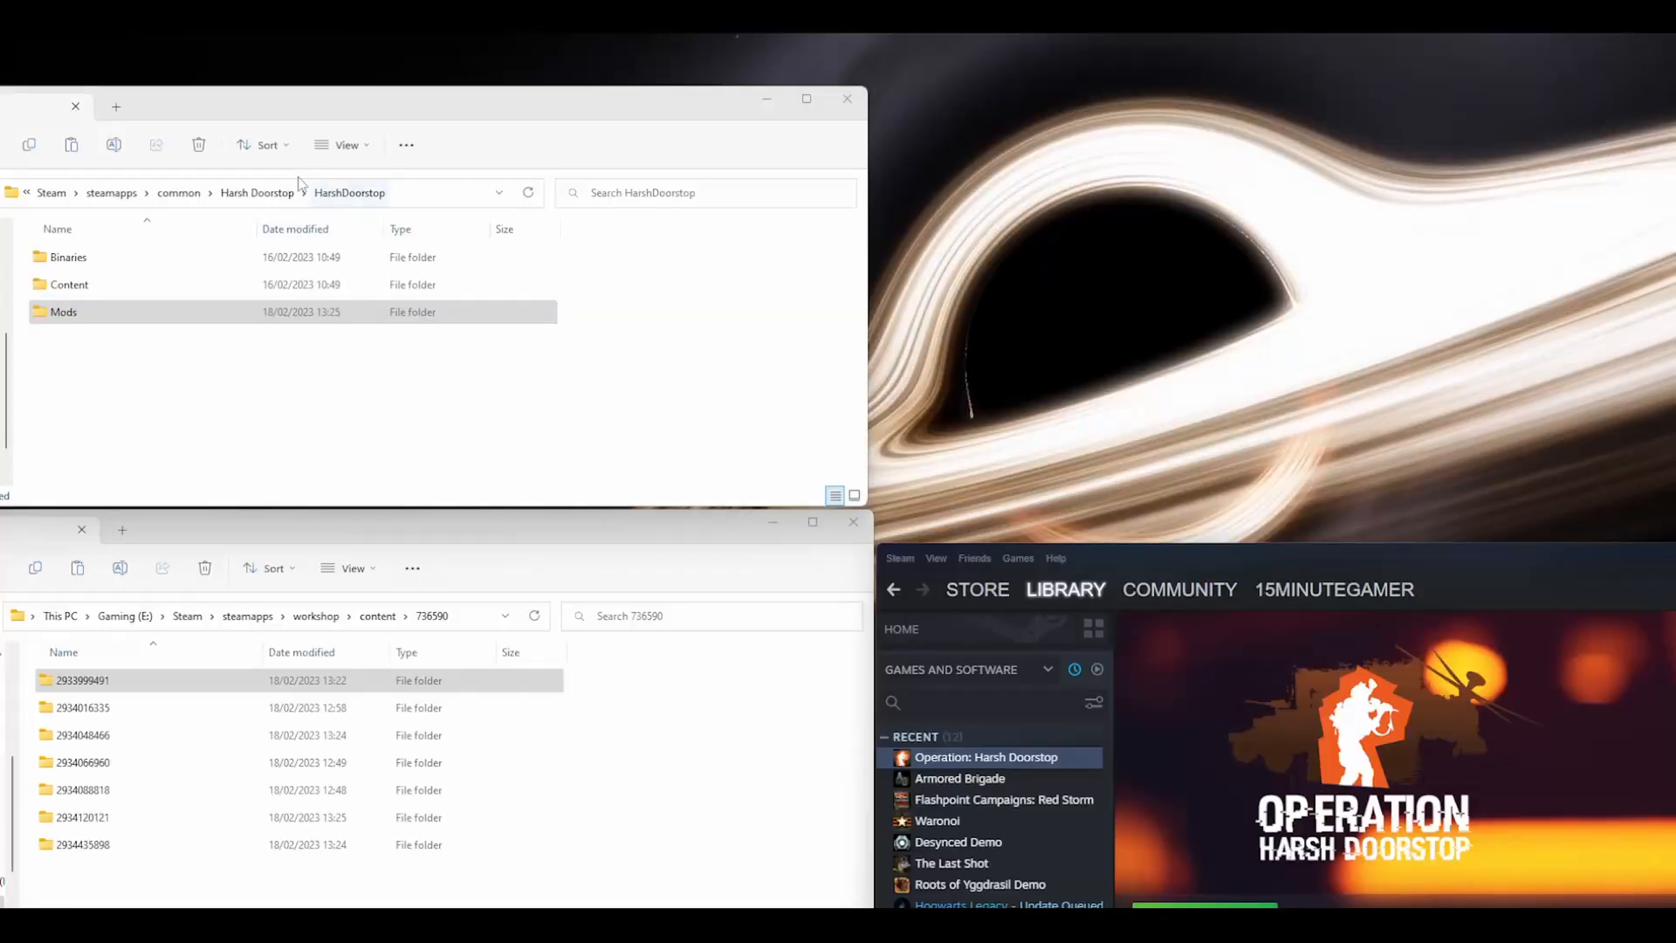
{"action": "mouse_move", "coordinate": [160, 221]}
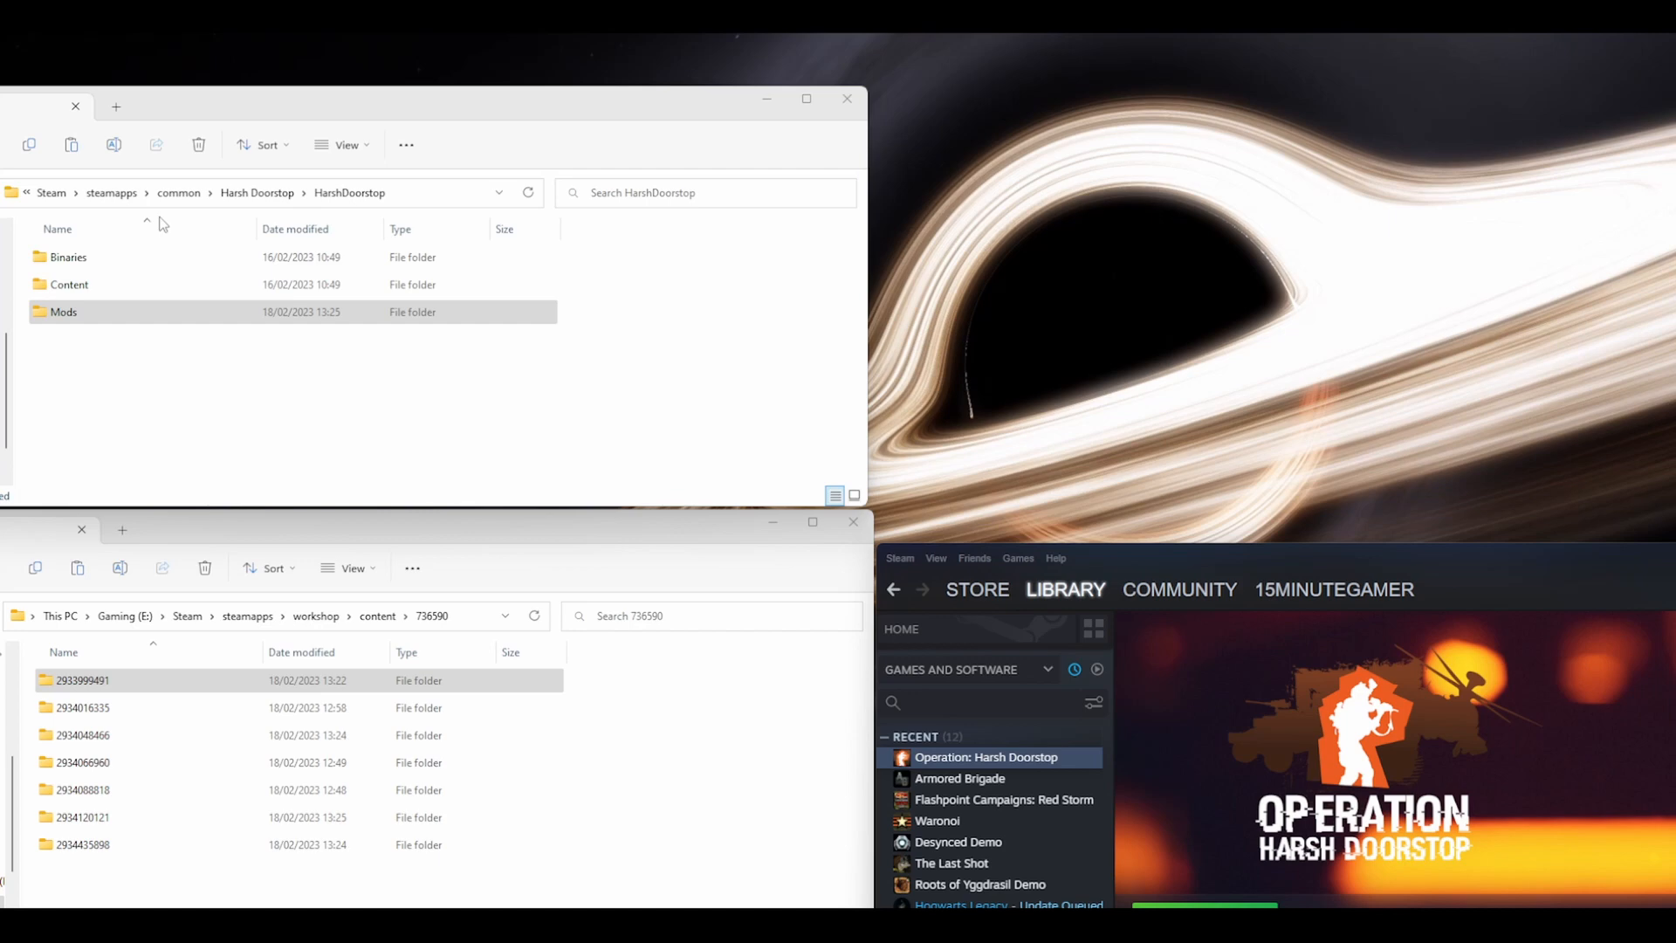
{"action": "mouse_move", "coordinate": [310, 229]}
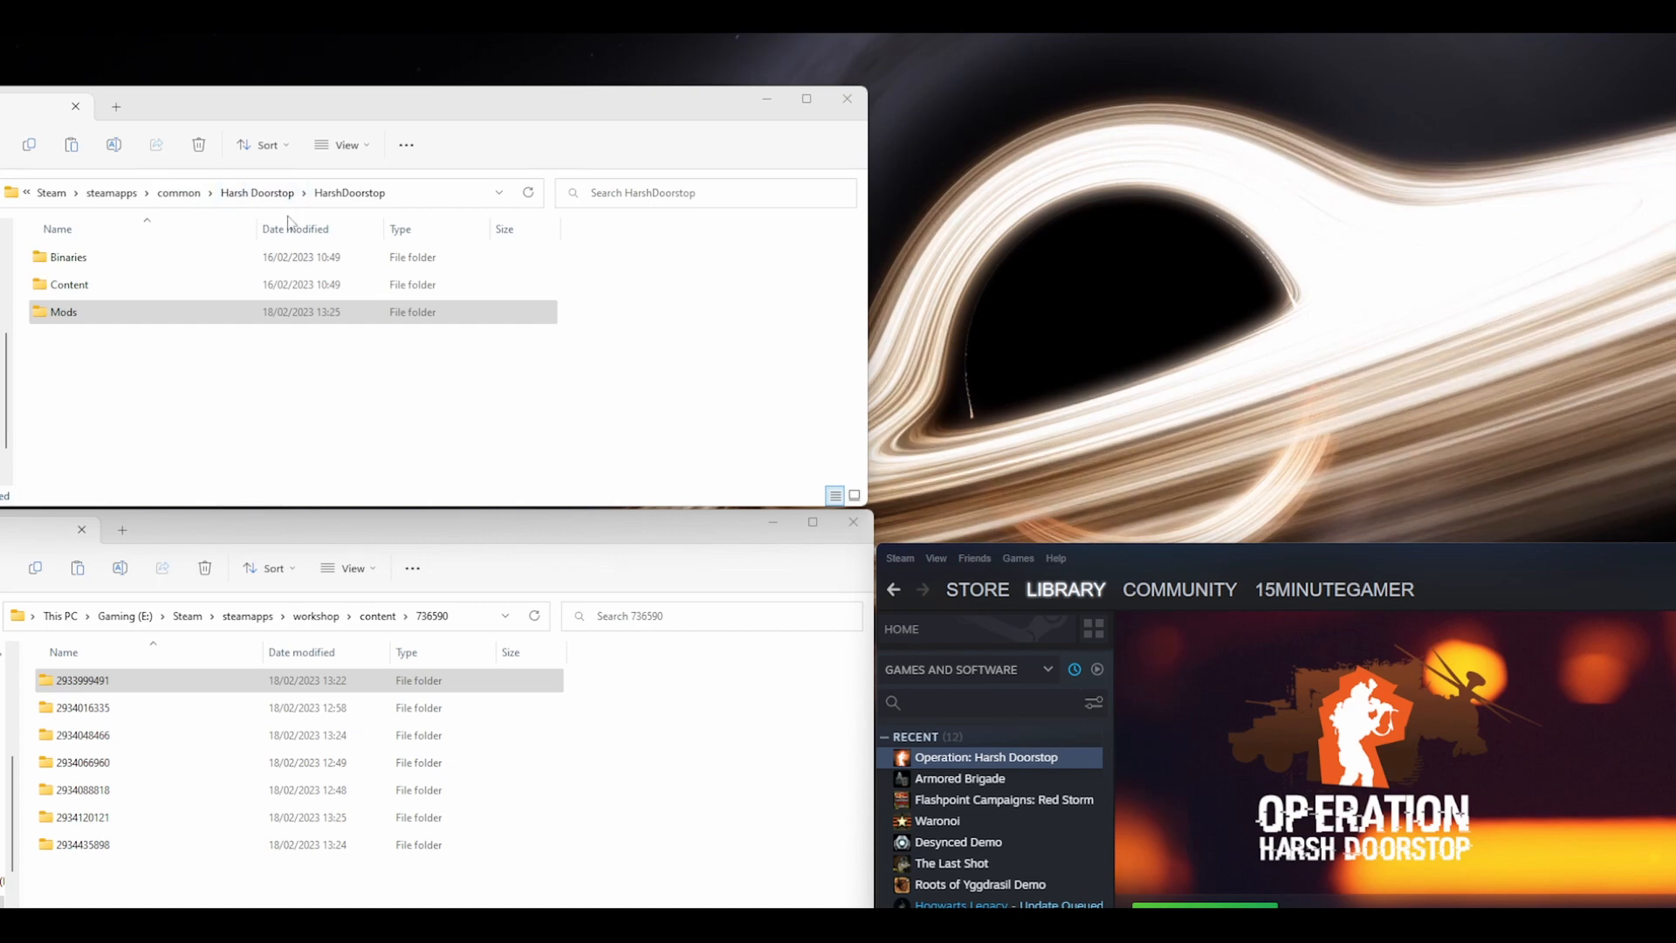
{"action": "mouse_move", "coordinate": [1137, 574]}
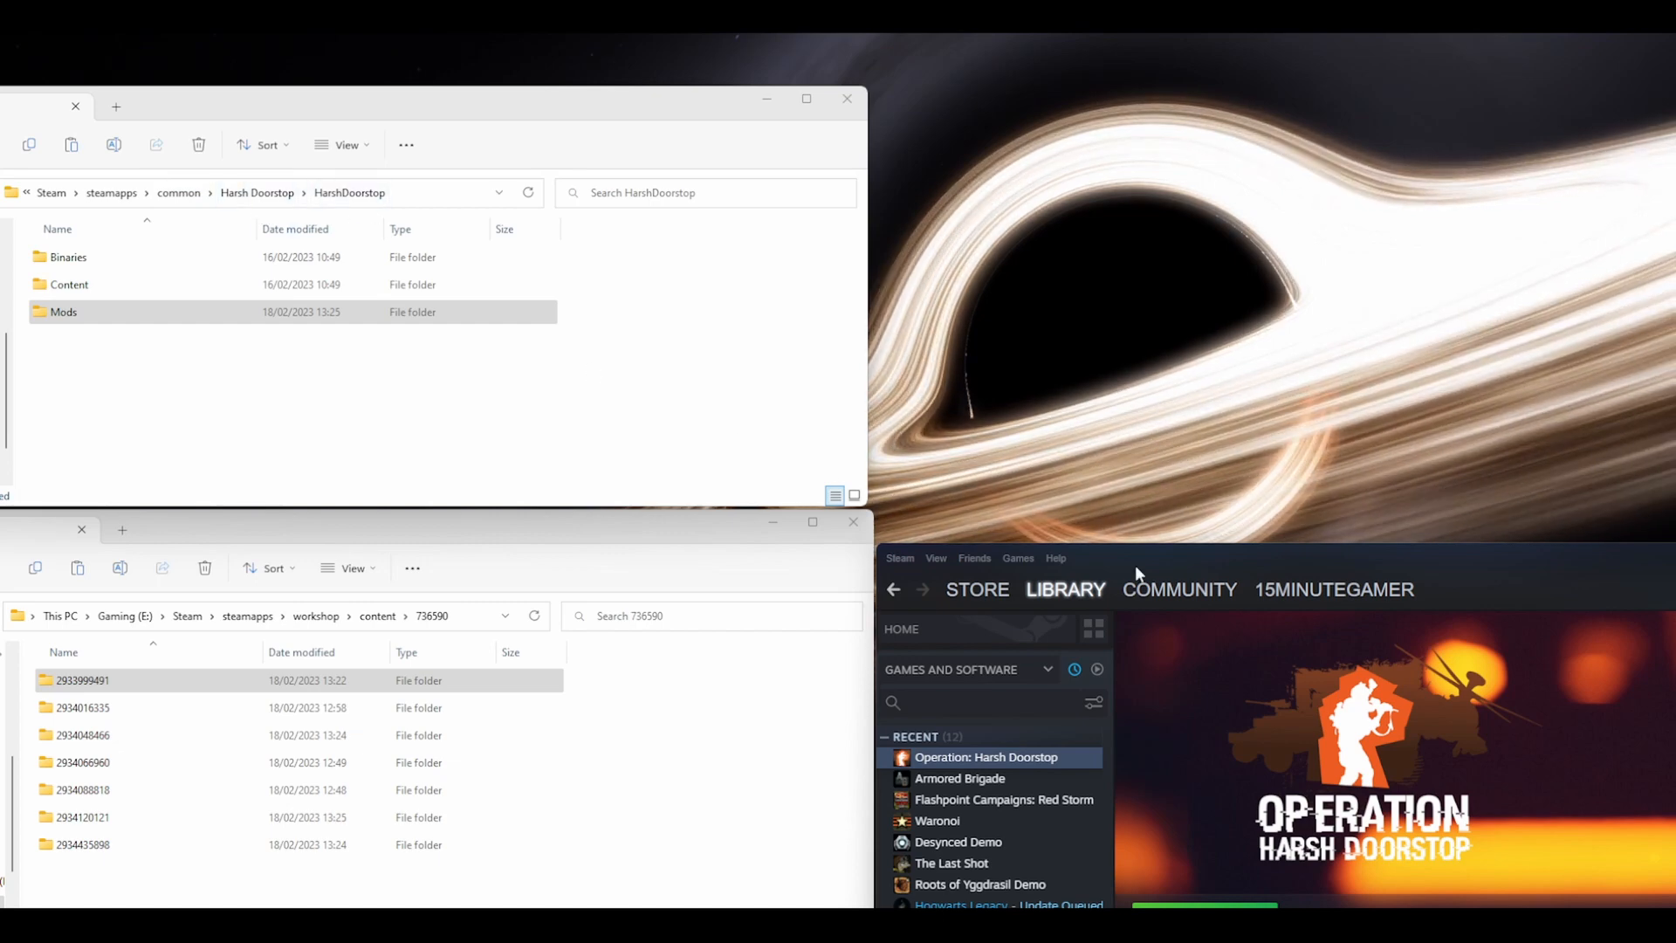
{"action": "mouse_move", "coordinate": [1175, 553]}
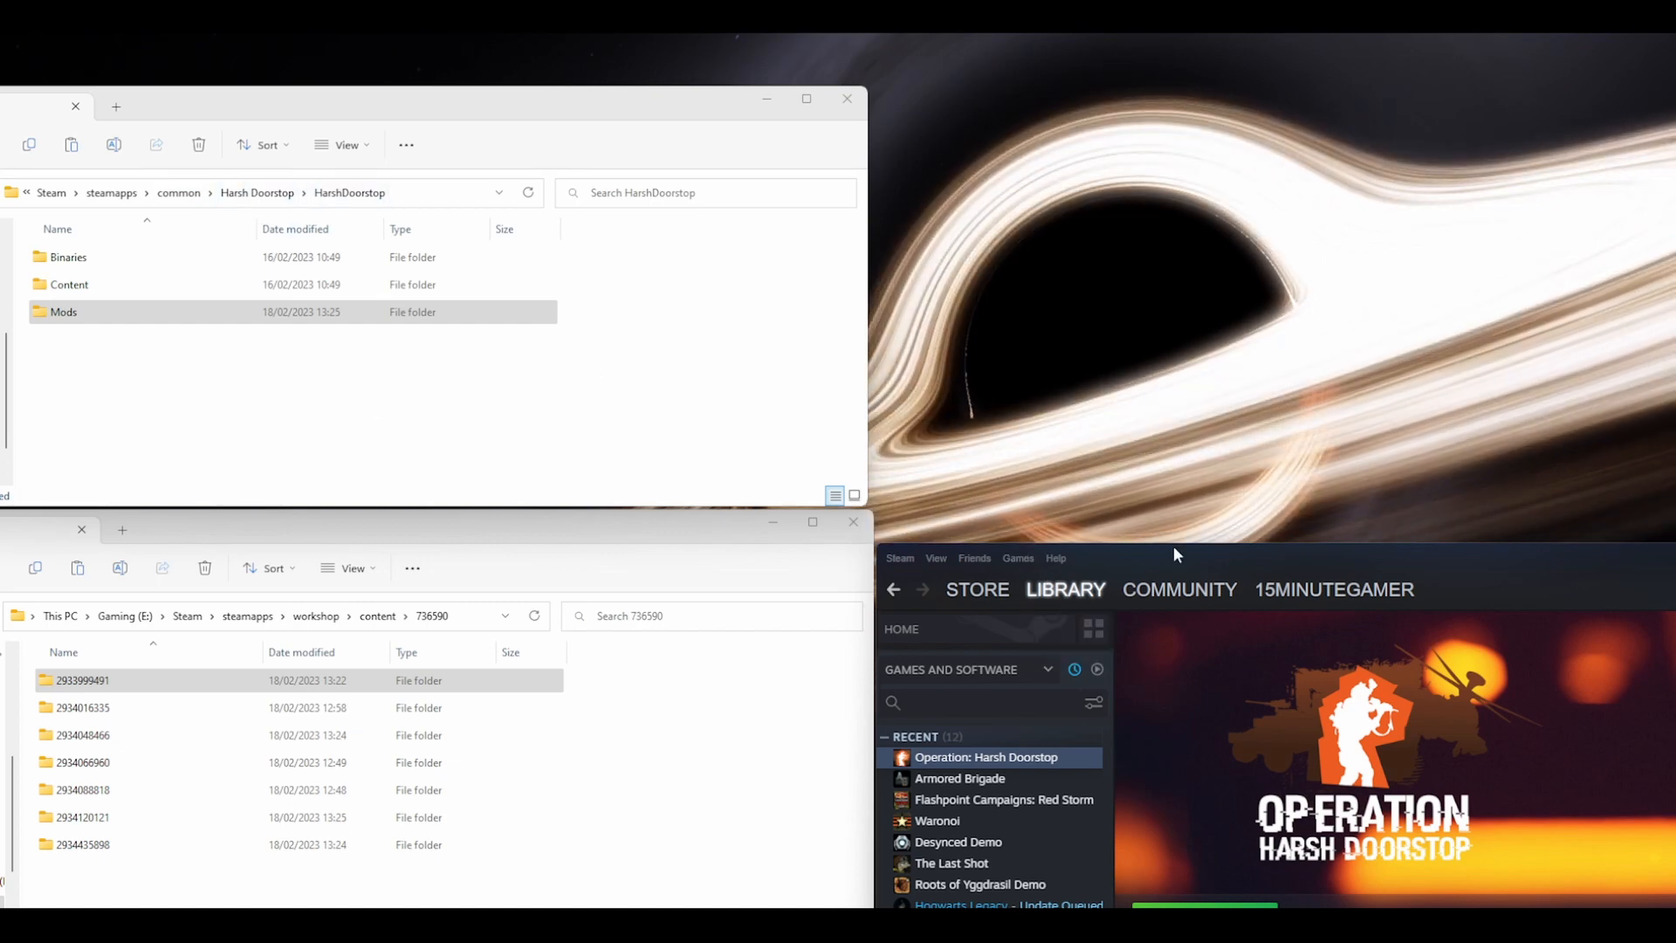
Reach the HarshDoorstop game folder from Operation: Harsh Doorstop in the Steam library
{"action": "left_click", "coordinate": [1065, 588]}
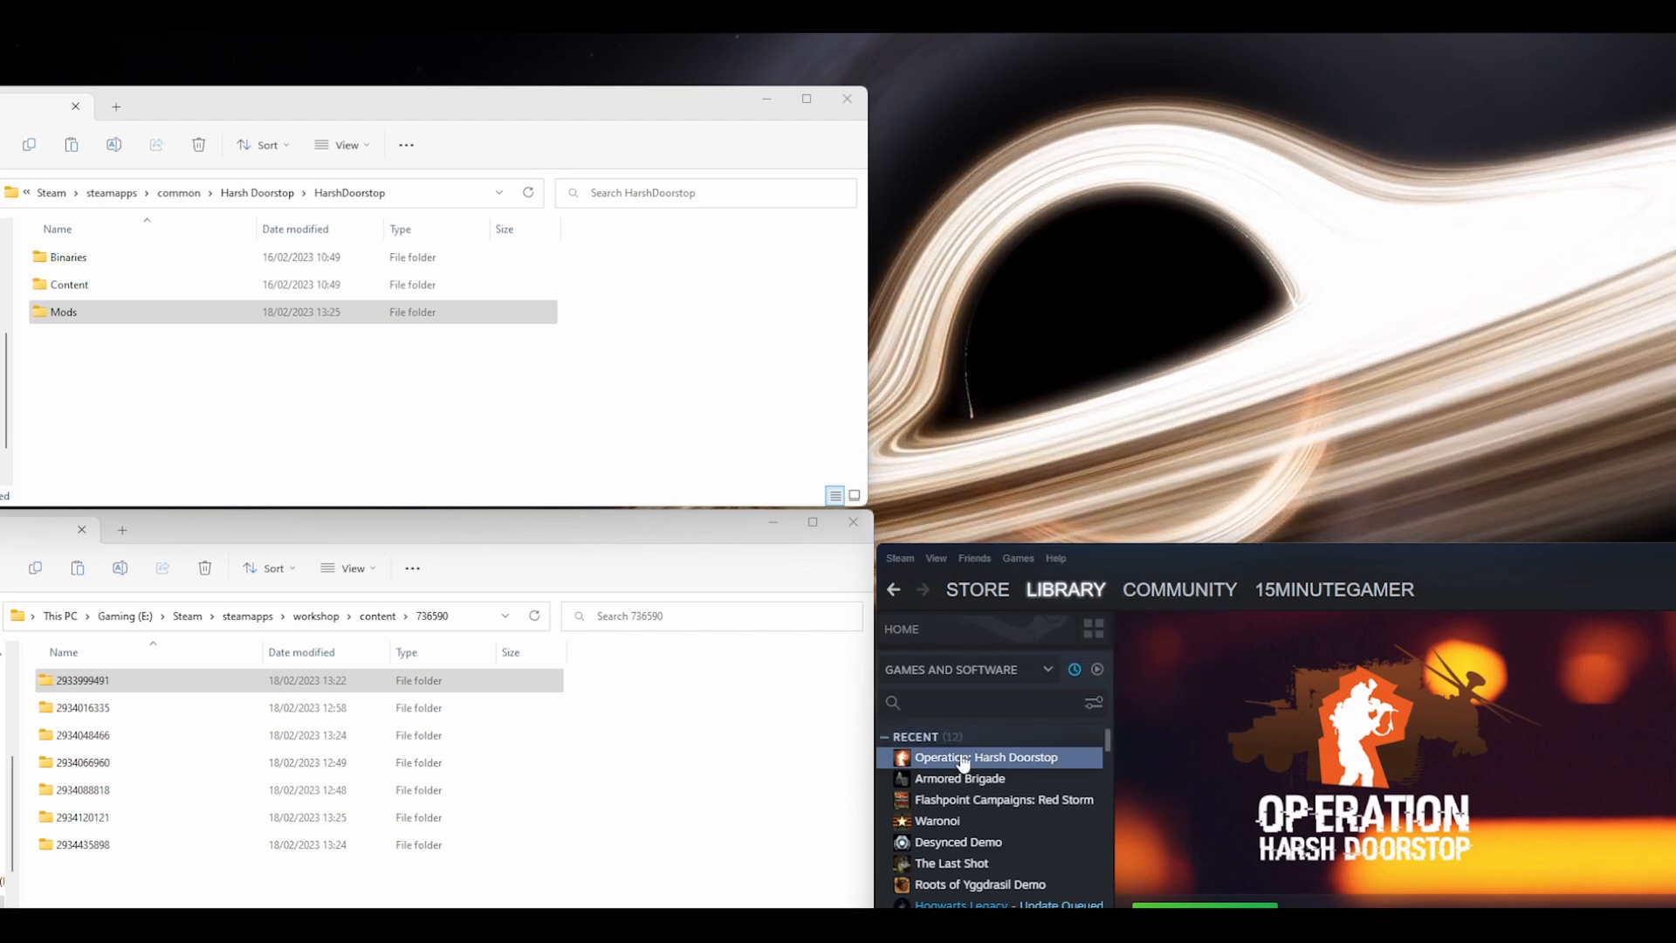
{"action": "right_click", "coordinate": [985, 756]}
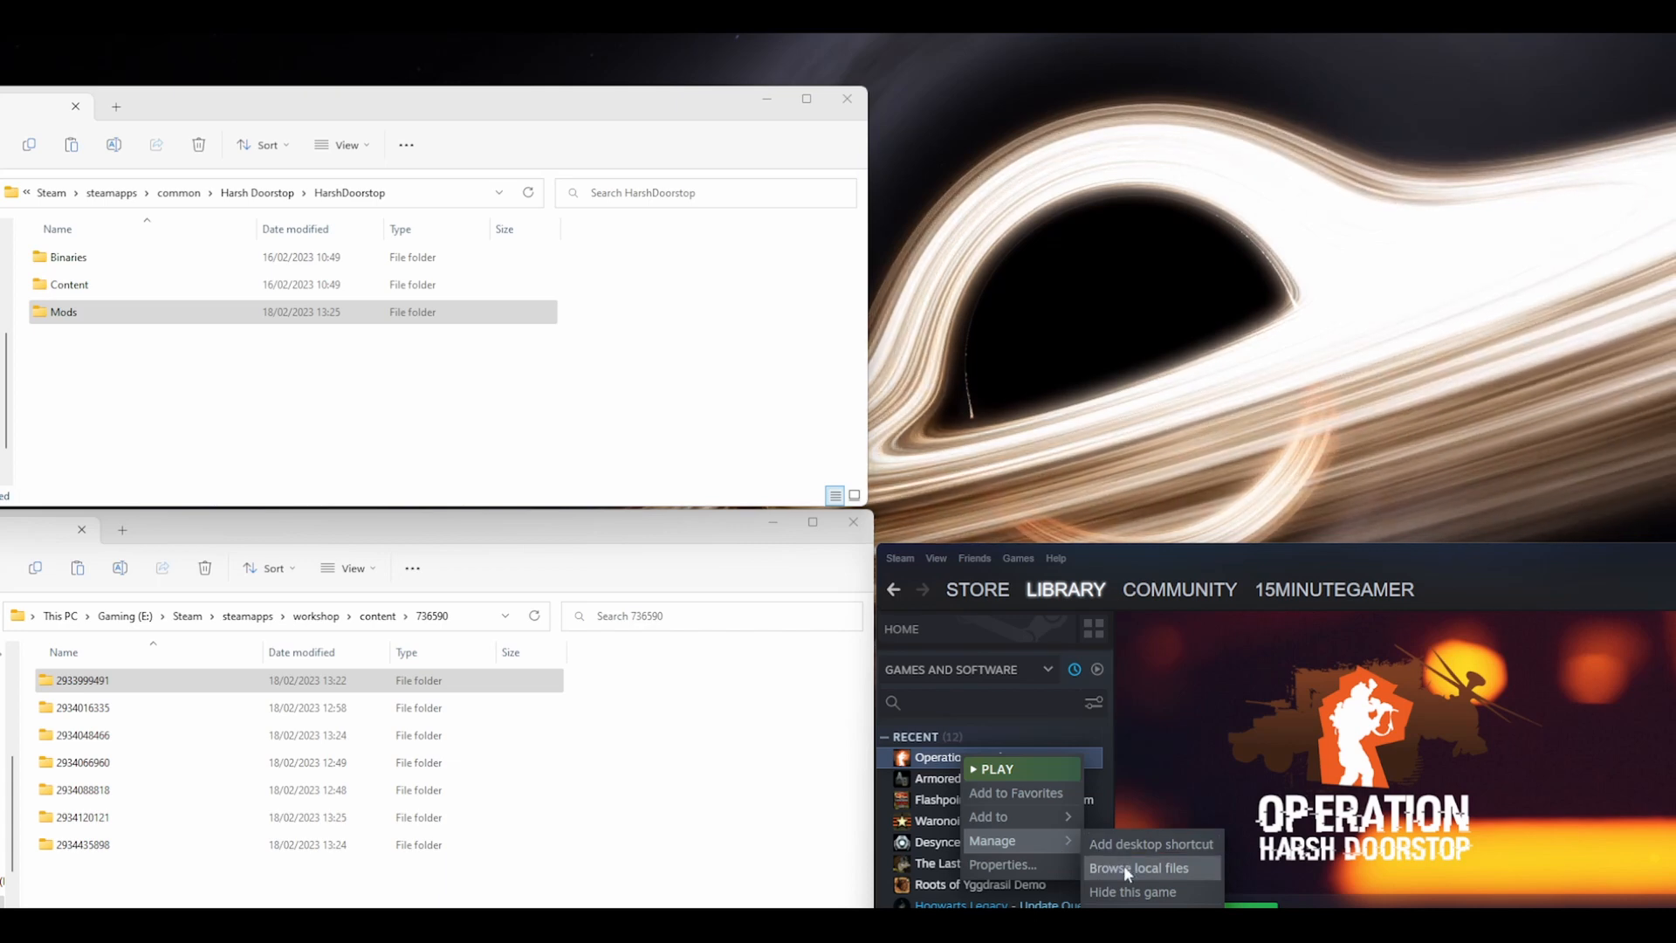
{"action": "mouse_move", "coordinate": [628, 456]}
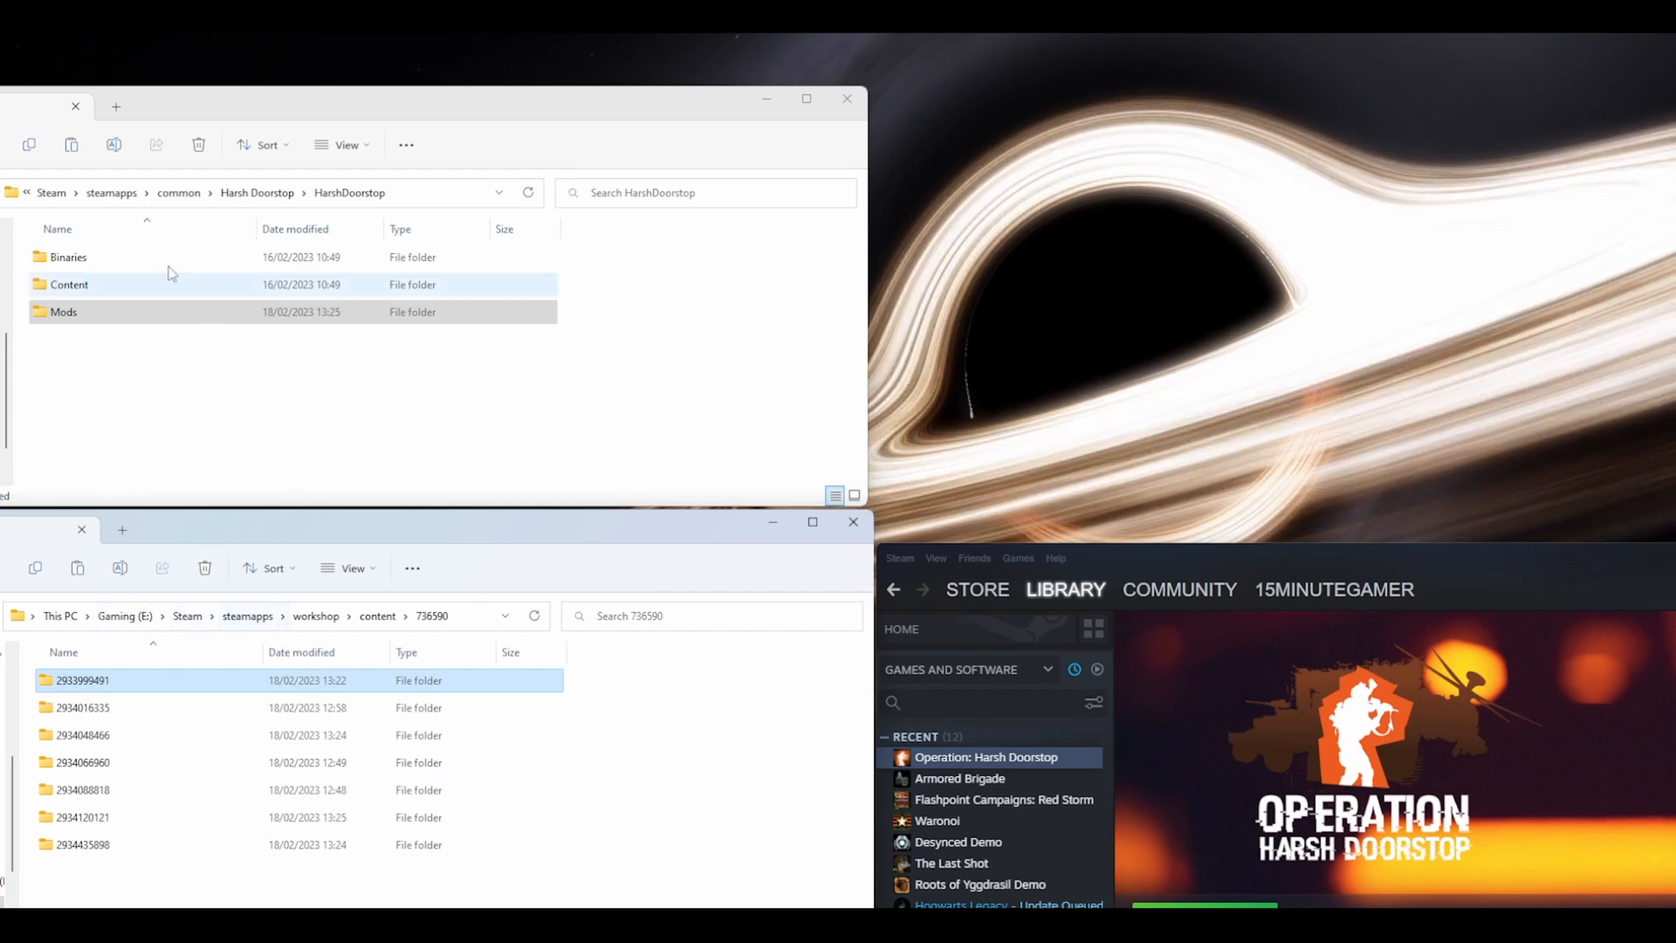
{"action": "left_click", "coordinate": [245, 437]}
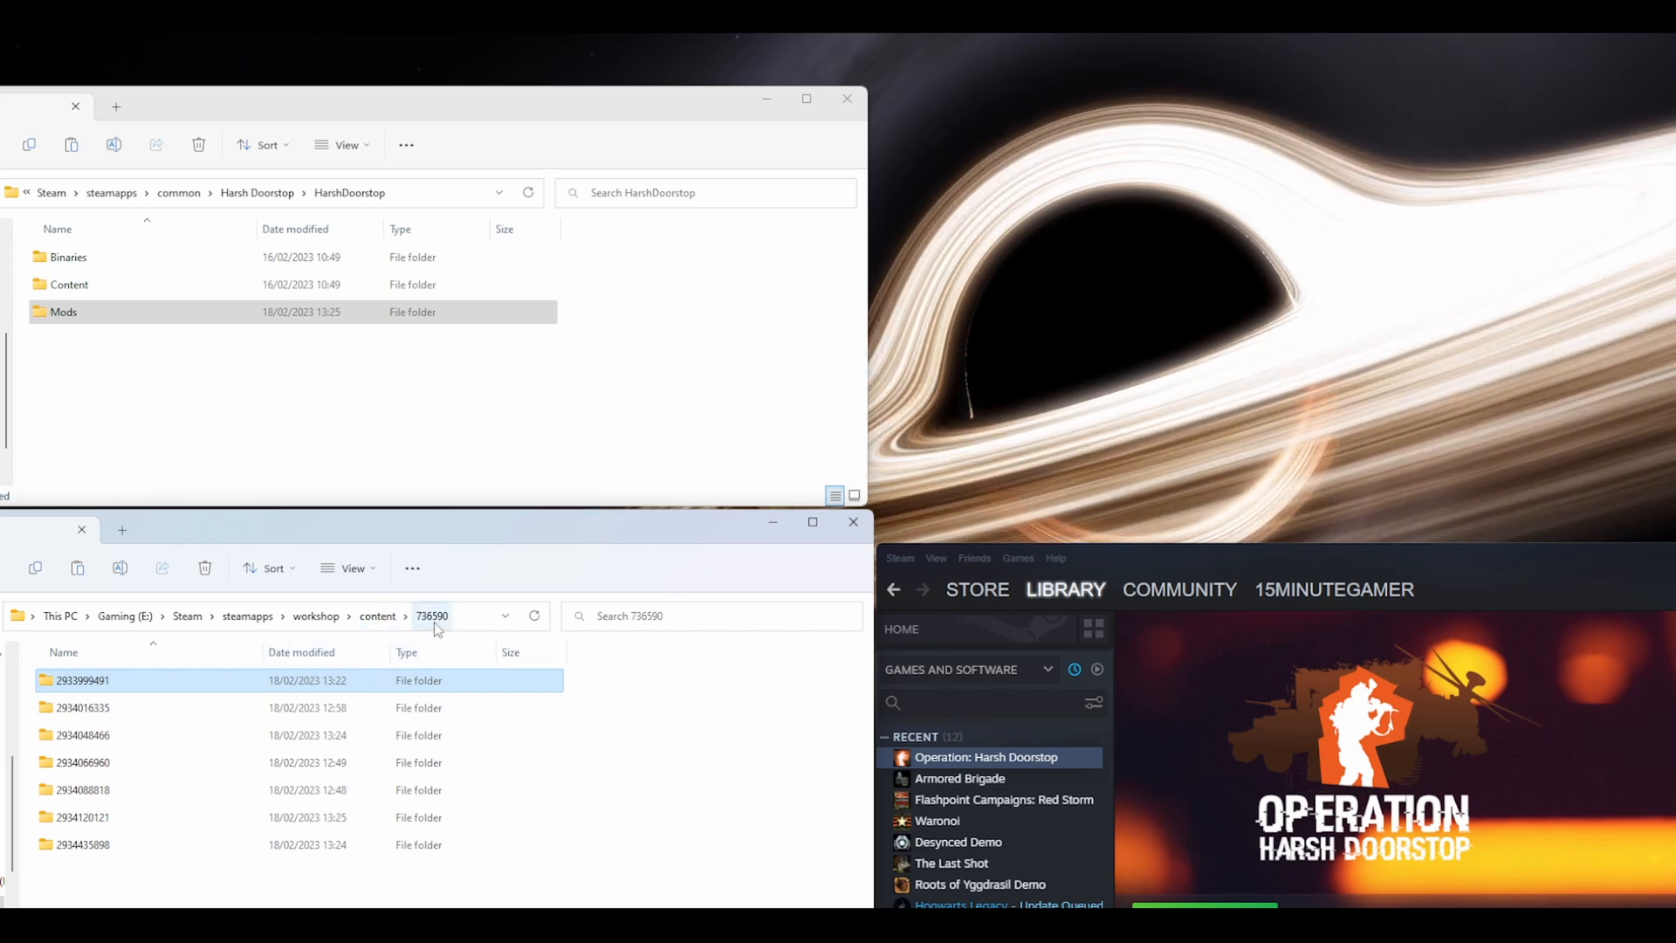
{"action": "mouse_move", "coordinate": [442, 651]}
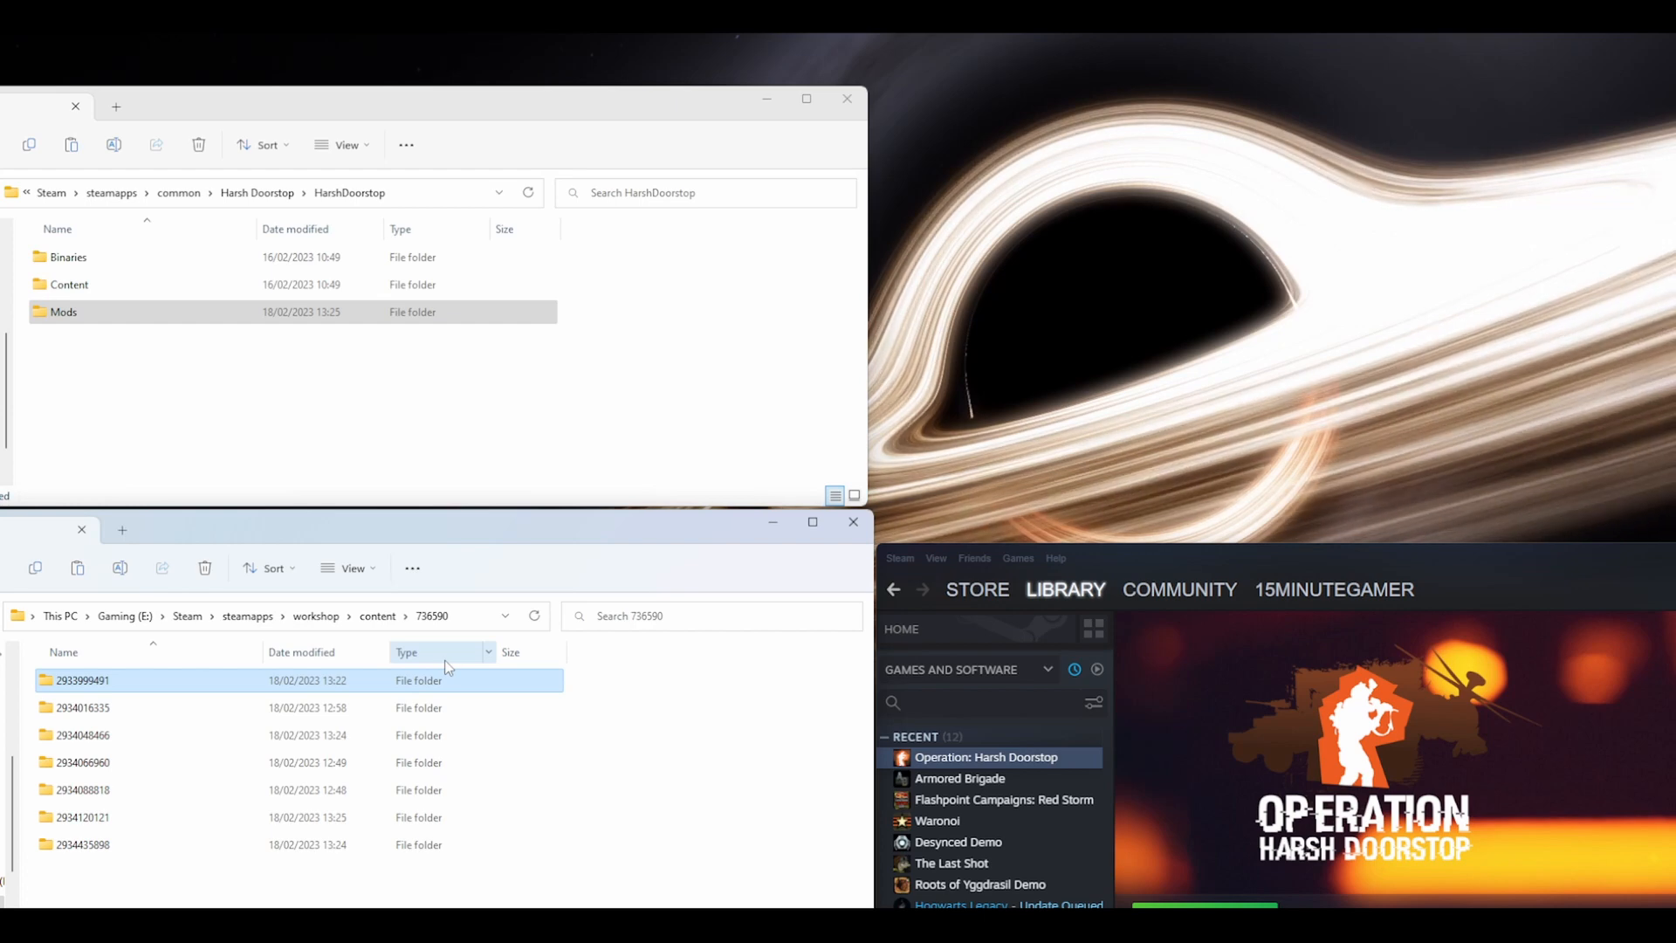
{"action": "mouse_move", "coordinate": [440, 637]}
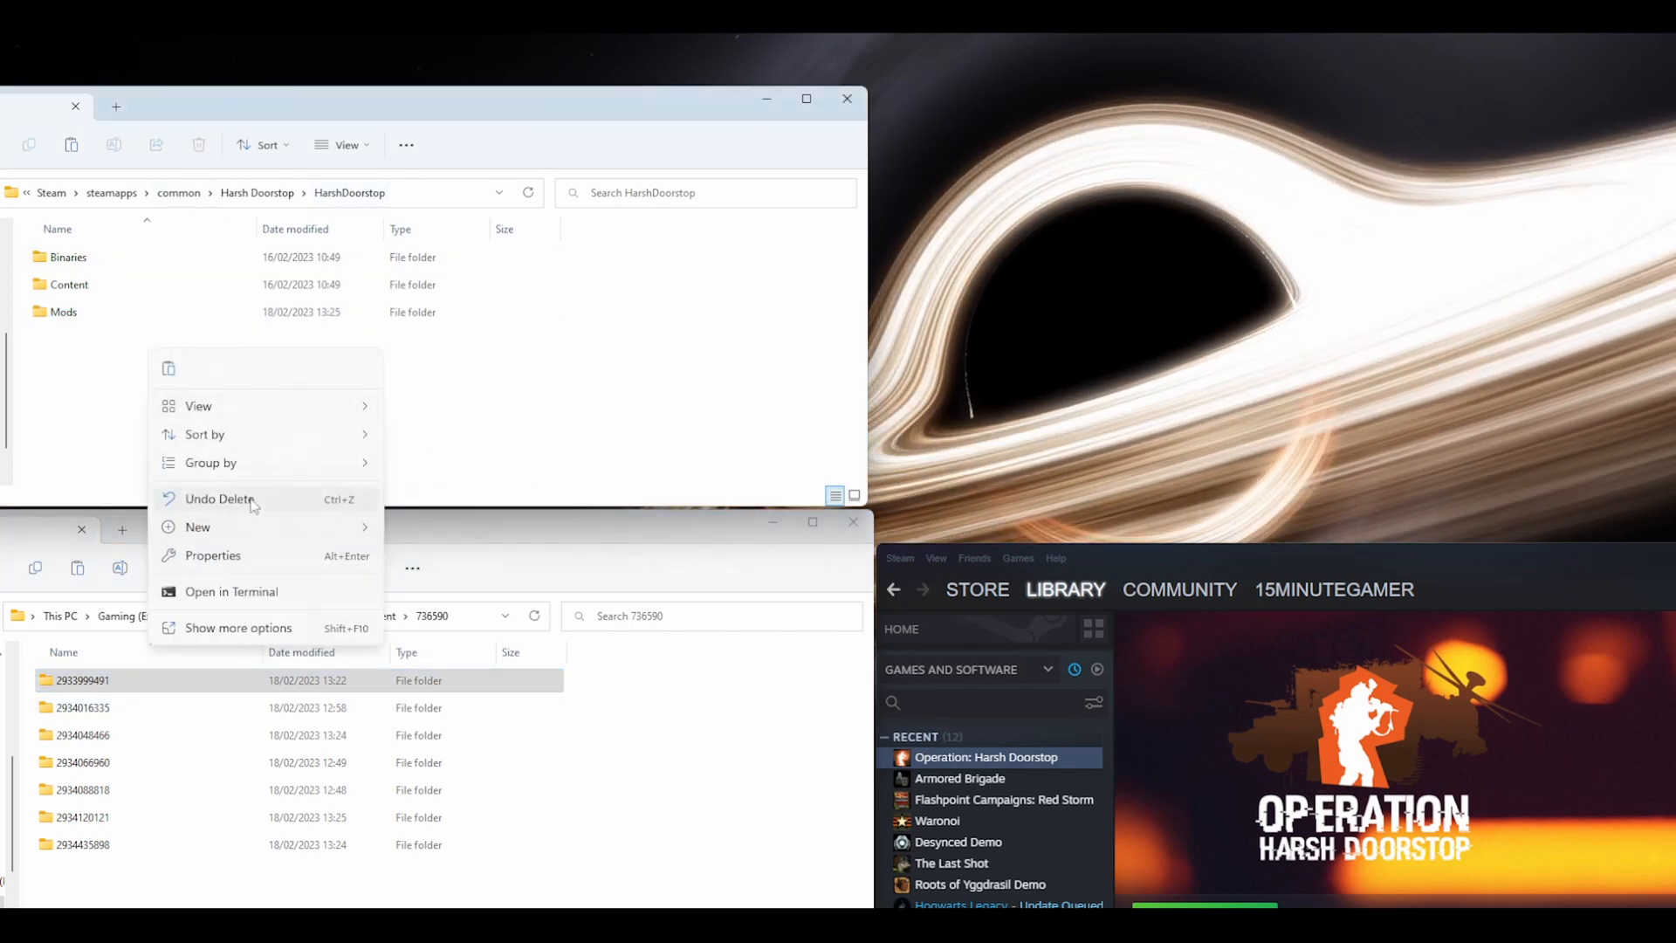
Create a new folder in HarshDoorstop beside Binaries, Content and Mods
{"action": "left_click", "coordinate": [197, 526]}
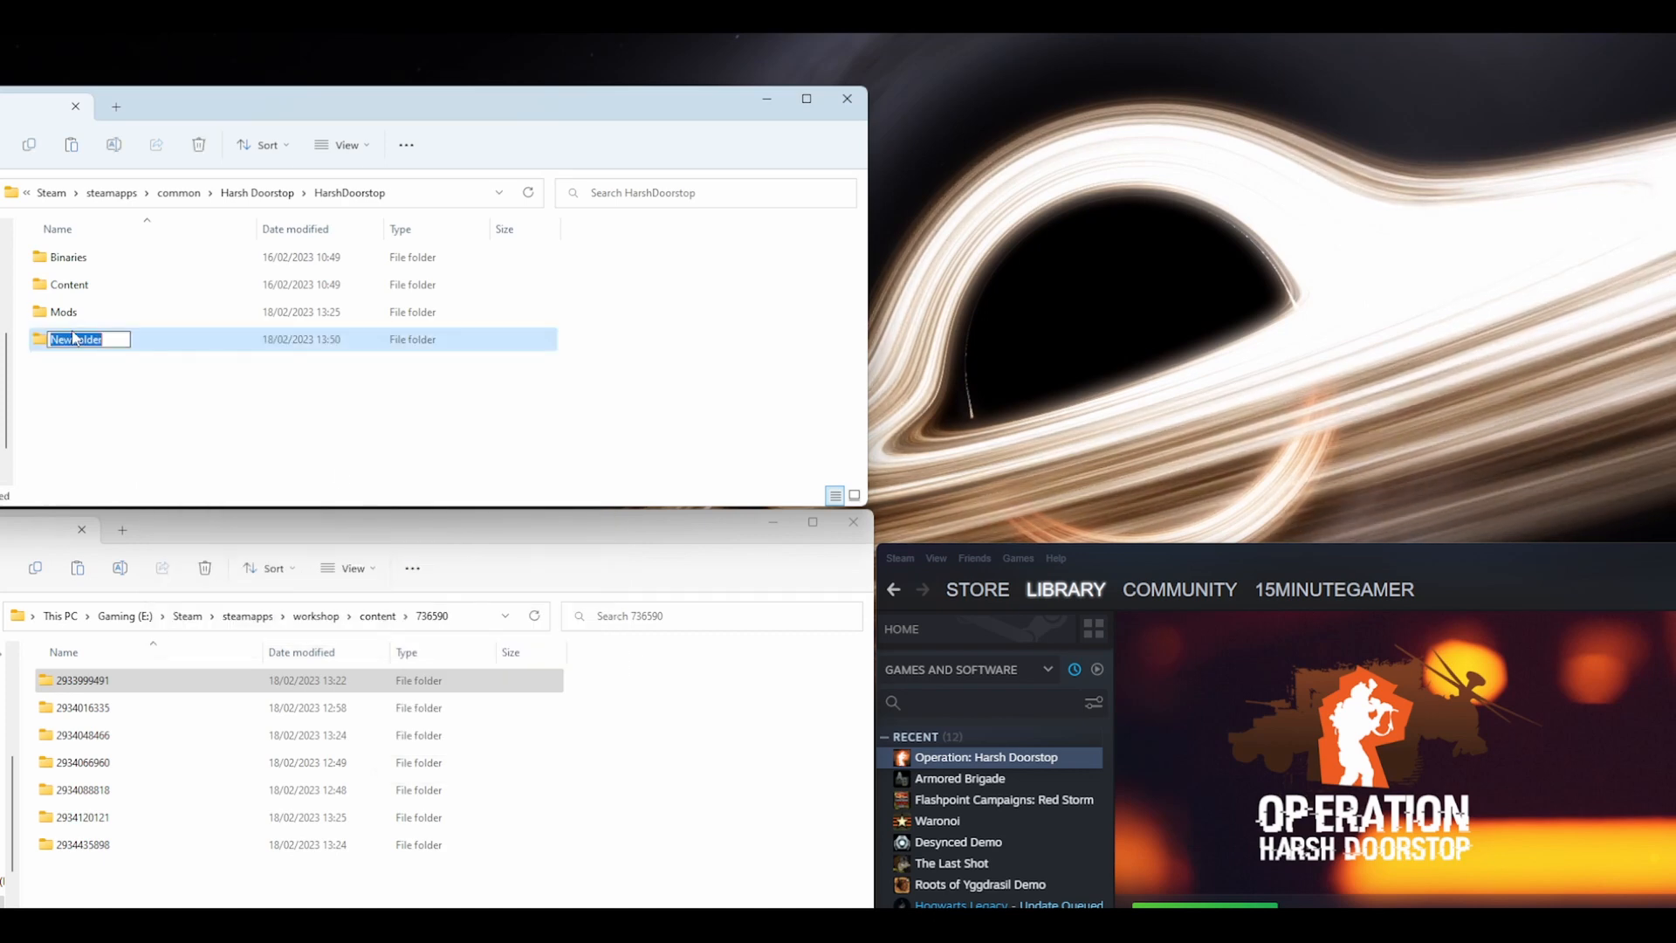
{"action": "key", "text": "Return"}
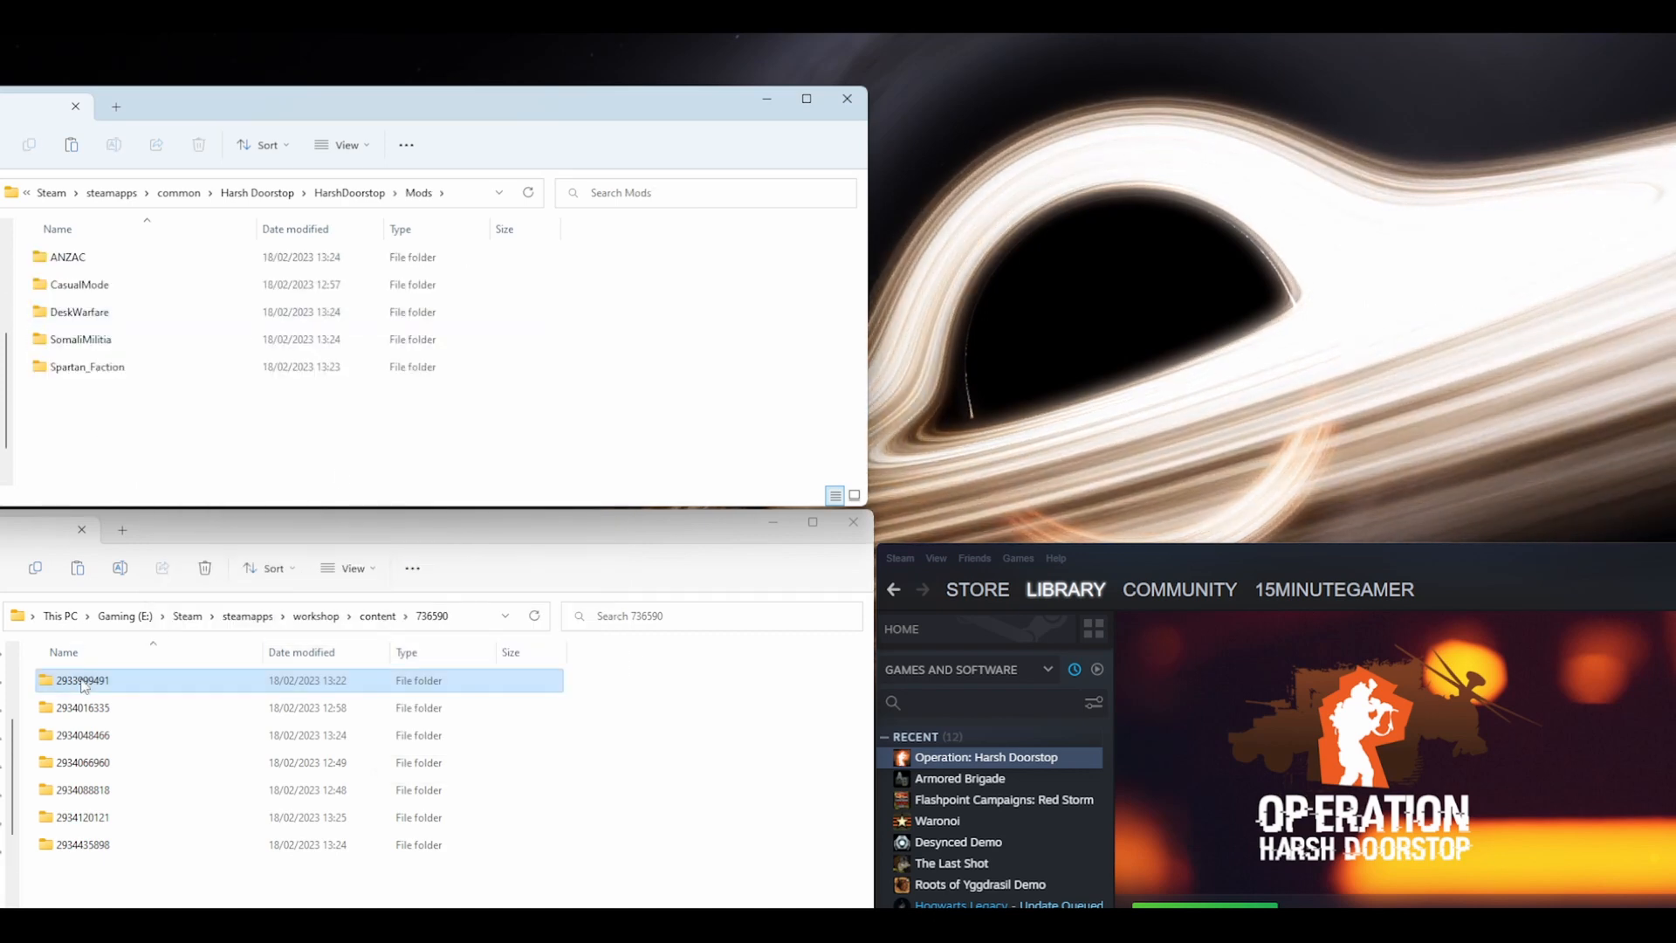
{"action": "double_click", "coordinate": [84, 680]}
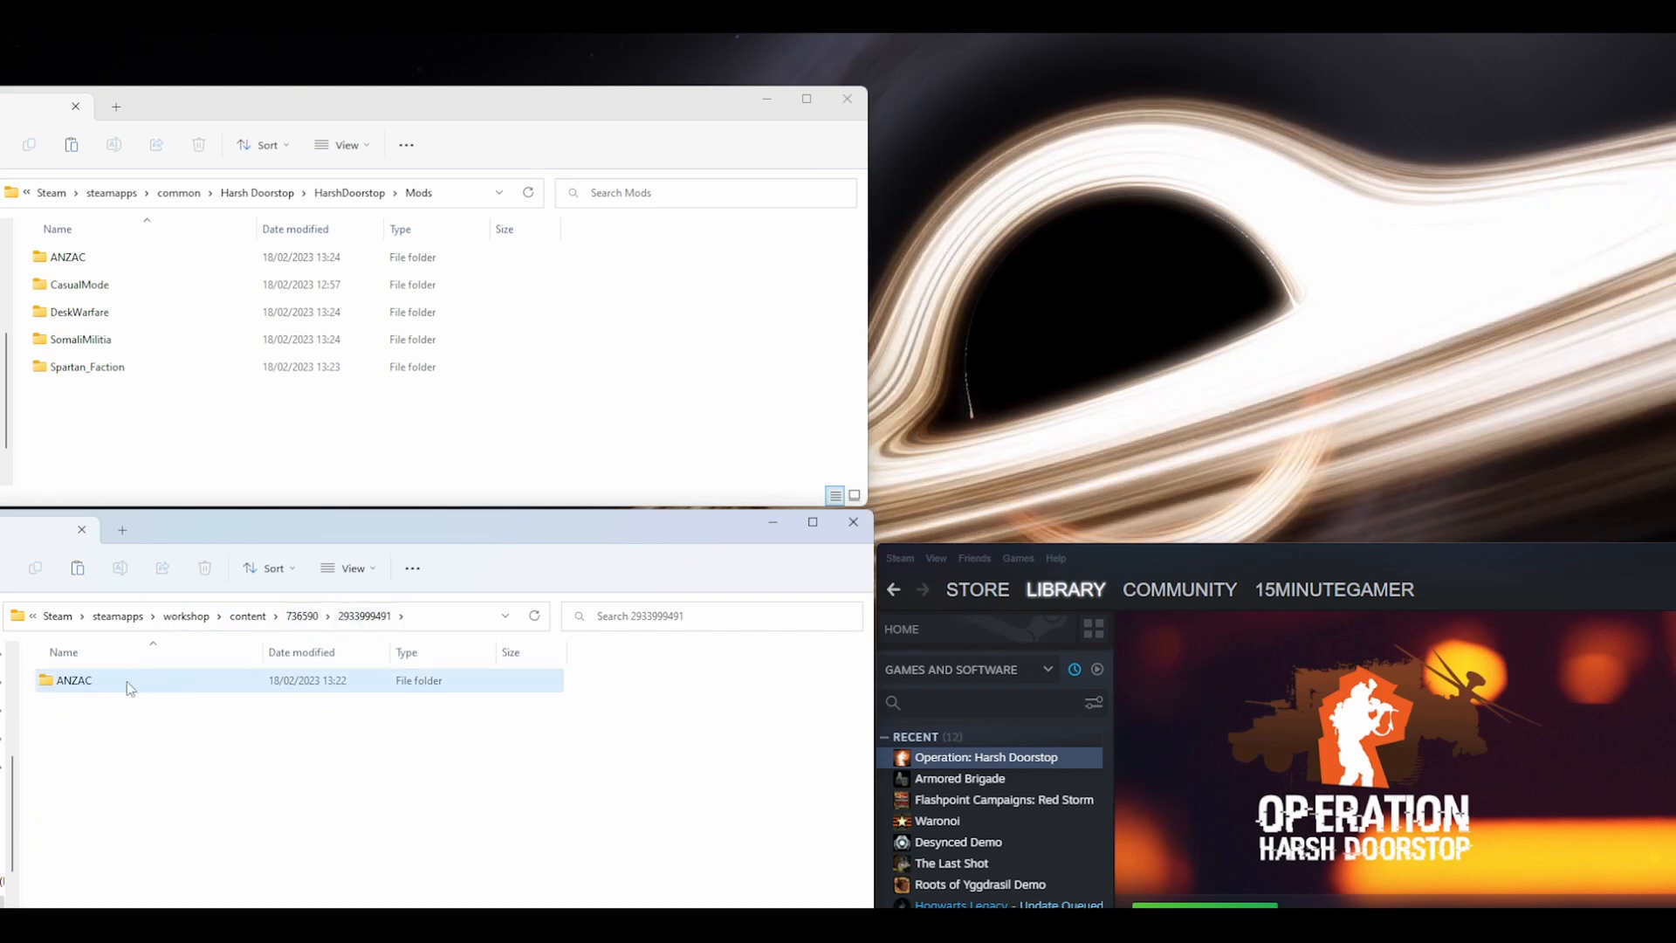
{"action": "mouse_move", "coordinate": [60, 694]}
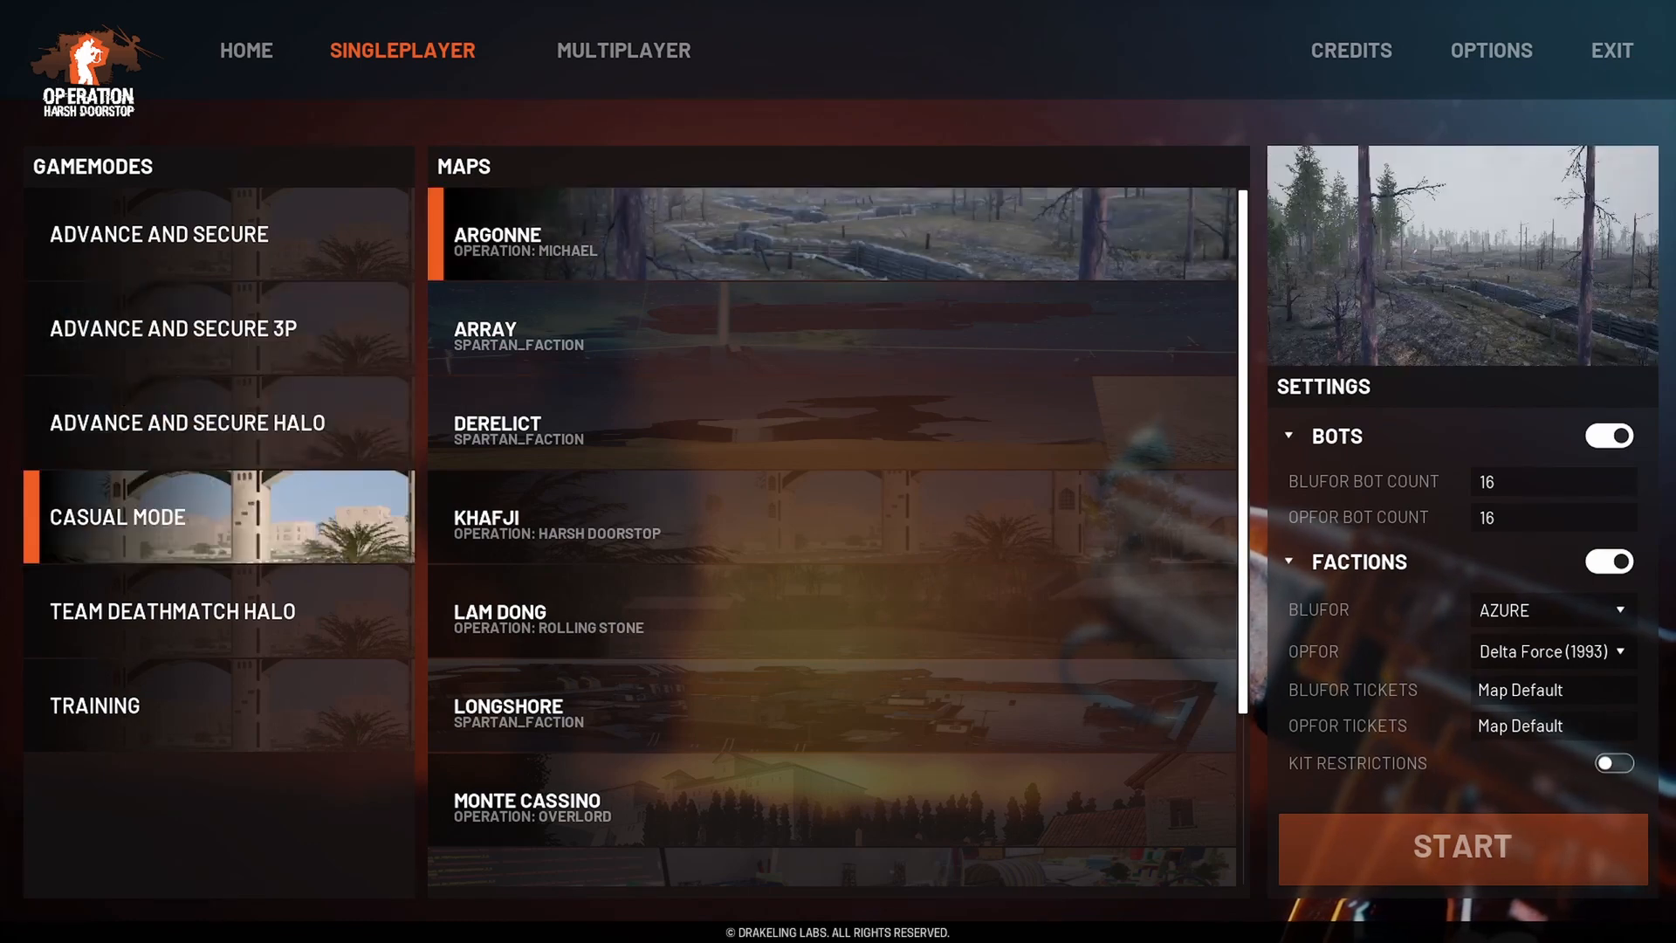
Choose Team Deathmatch Halo on Operation: Spacebar with UNSC as BLUFOR, listing the mod factions
{"action": "left_click", "coordinate": [171, 611]}
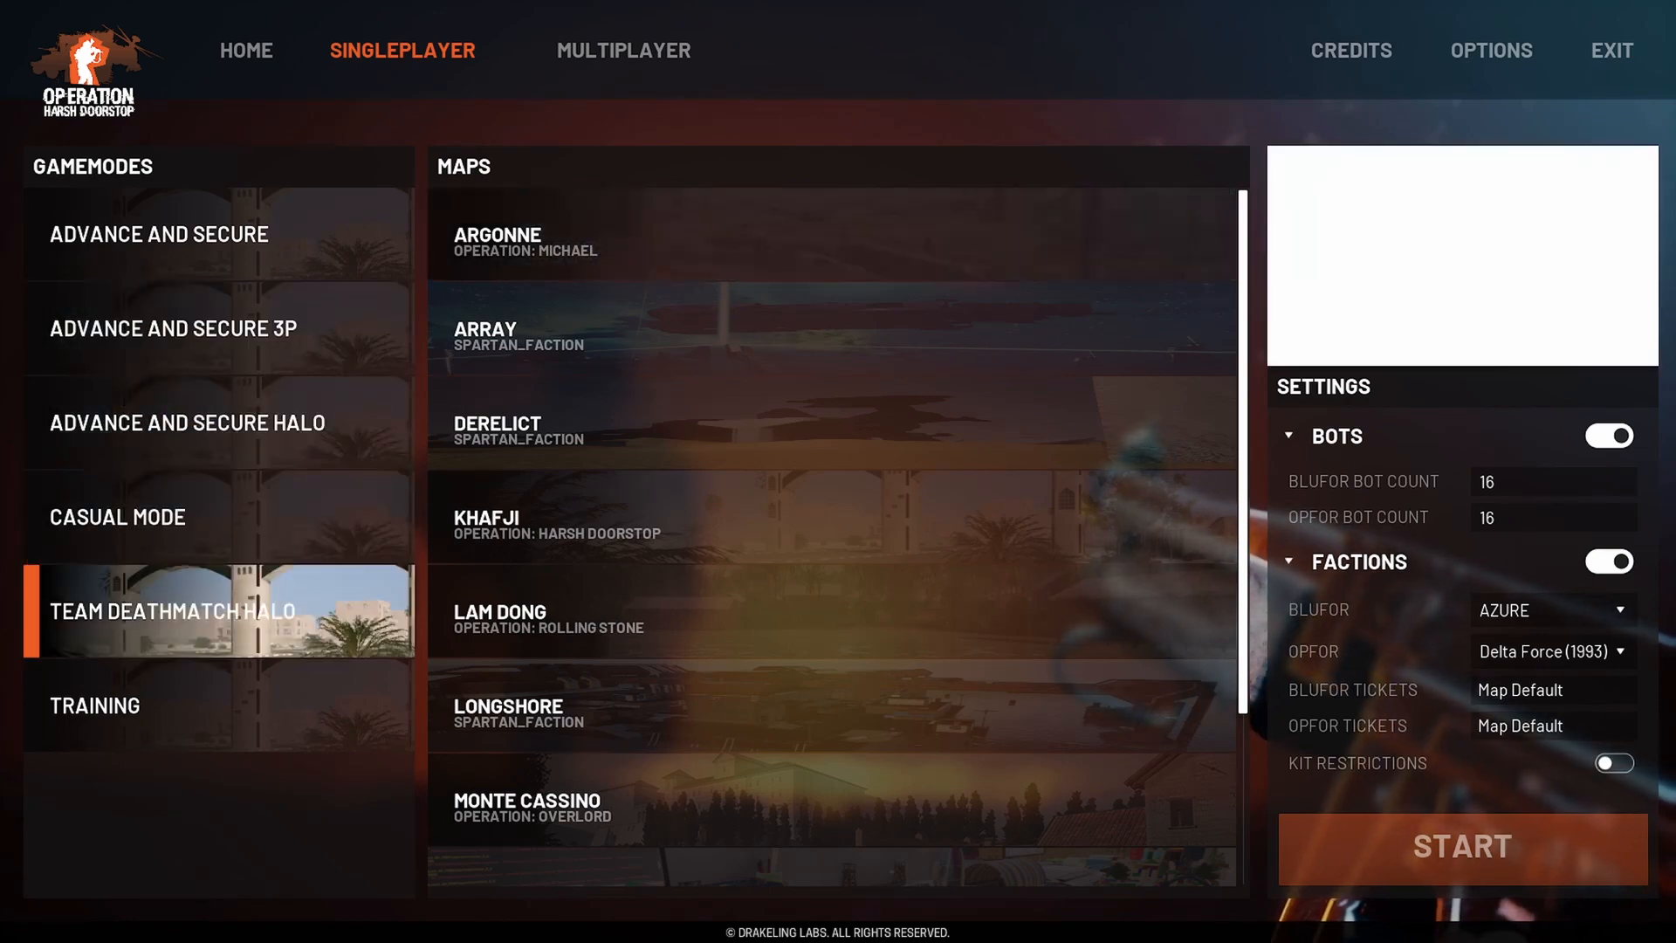
{"action": "scroll", "scroll_direction": "down", "scroll_amount": 3}
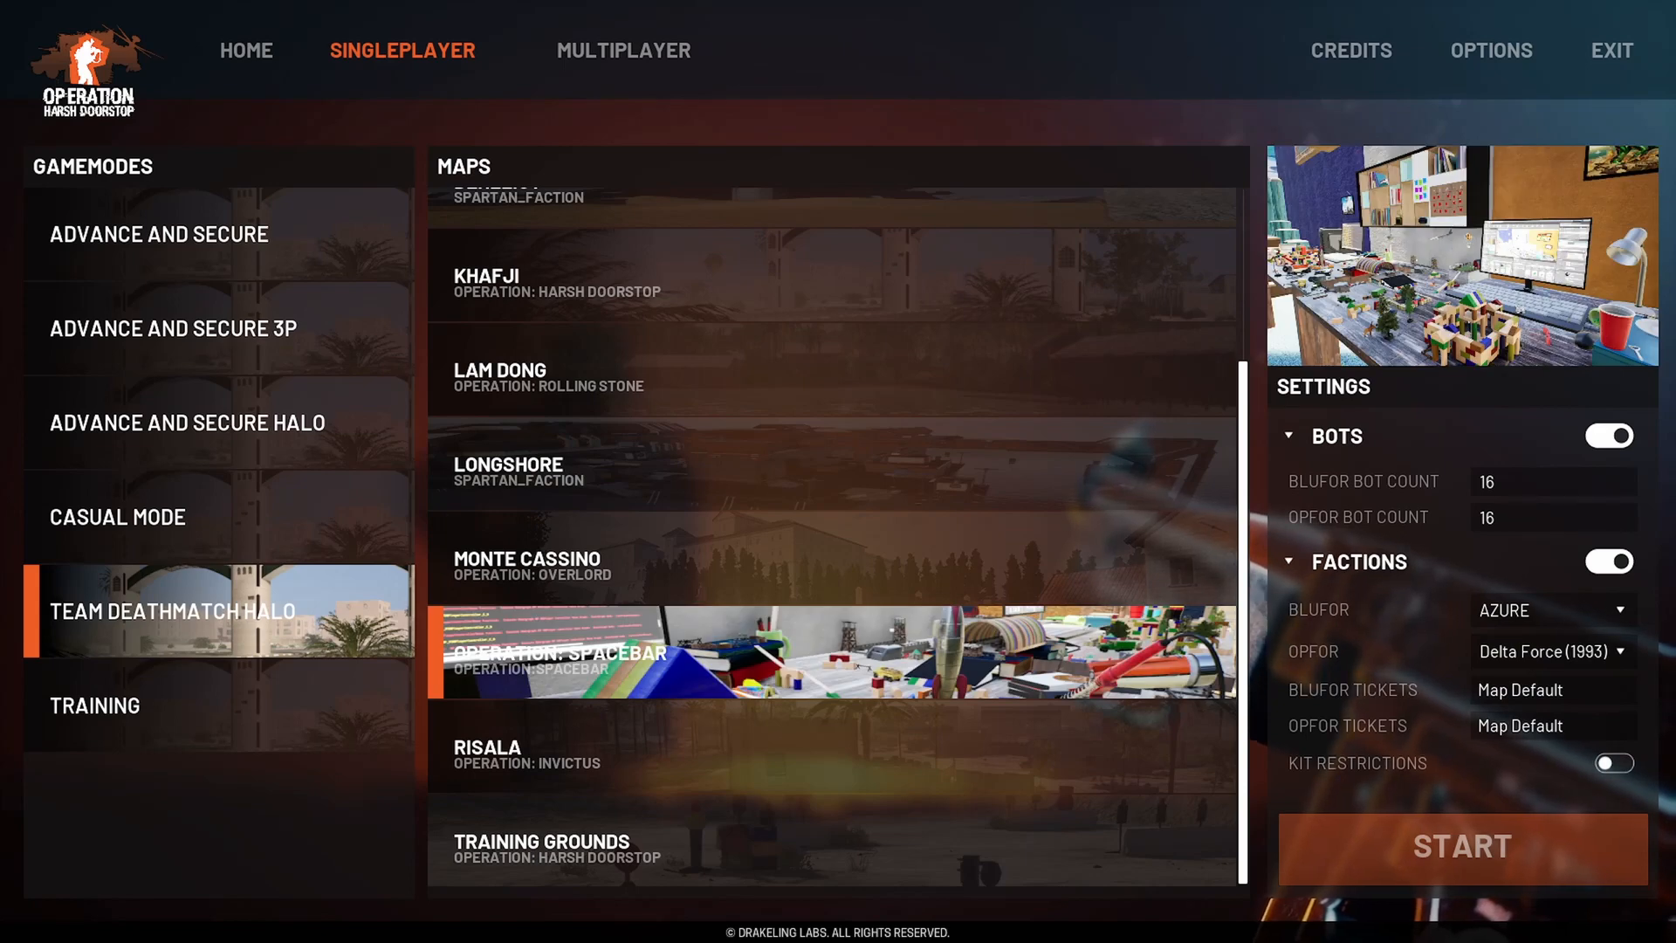
{"action": "left_click", "coordinate": [1550, 609]}
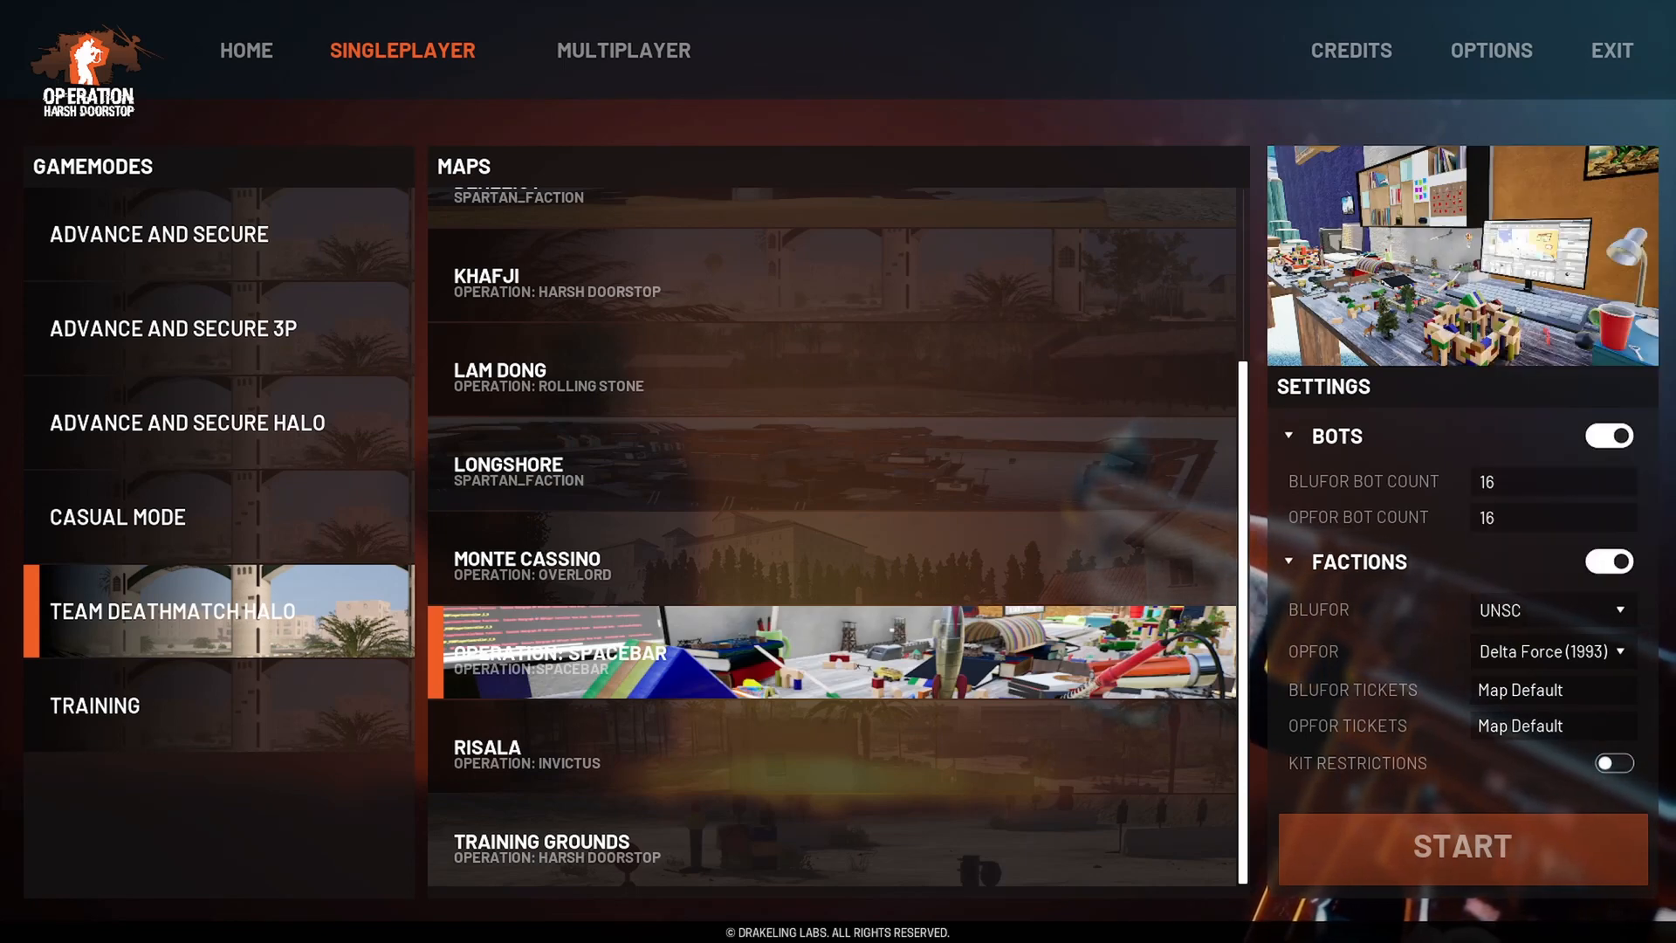
{"action": "left_click", "coordinate": [1550, 610]}
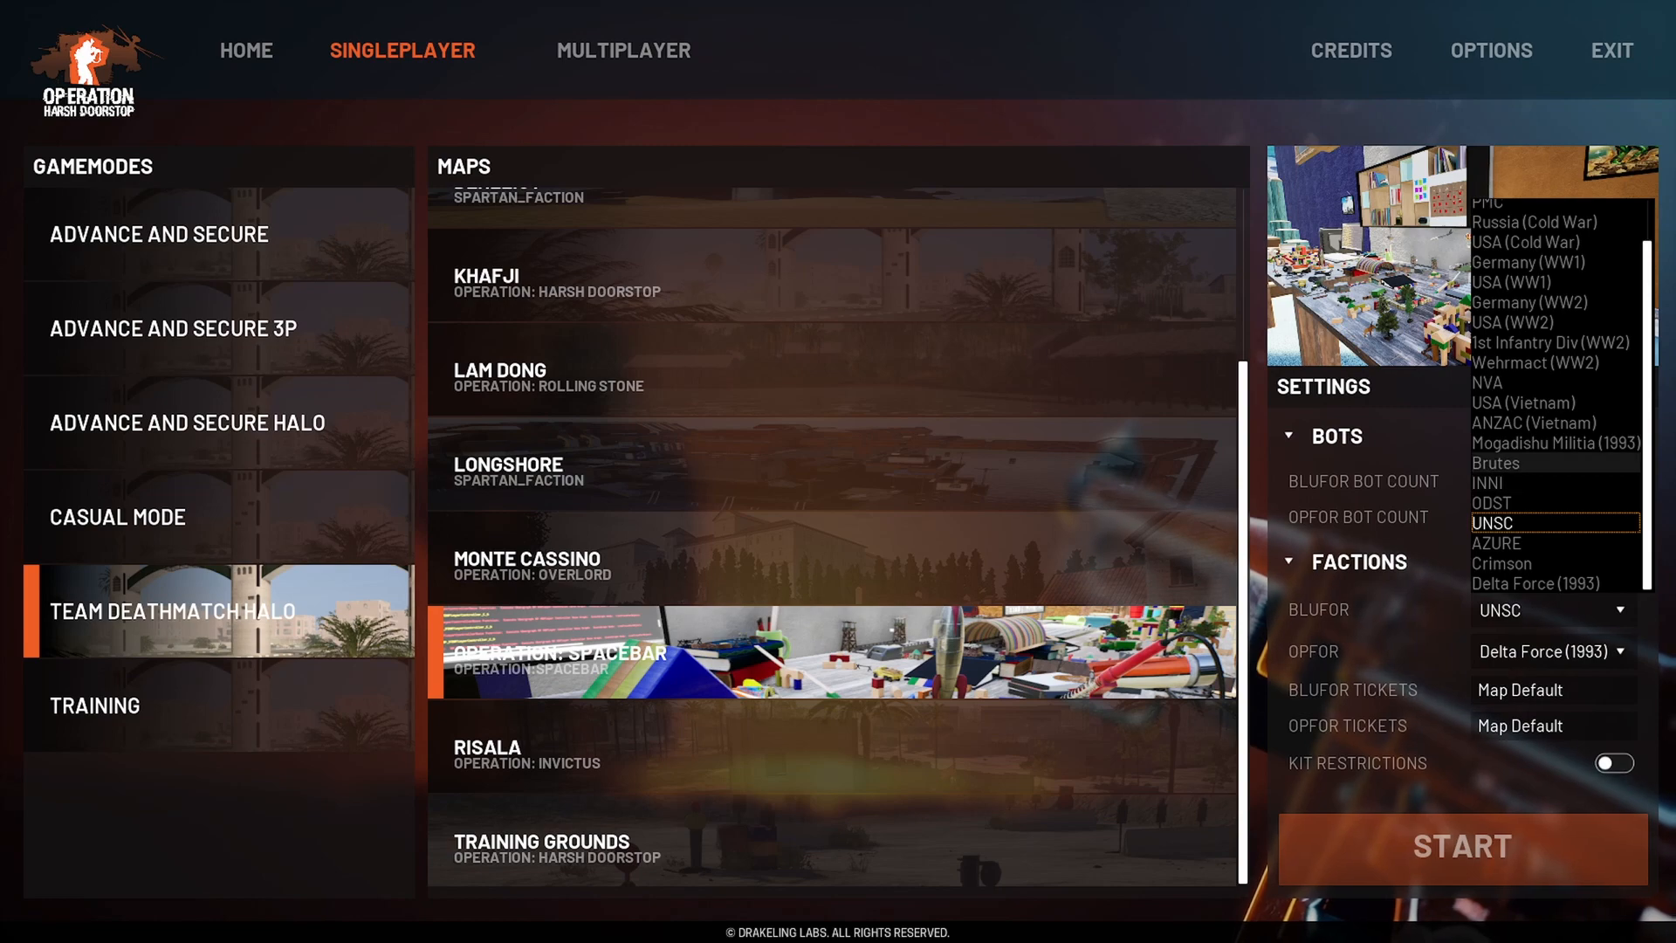